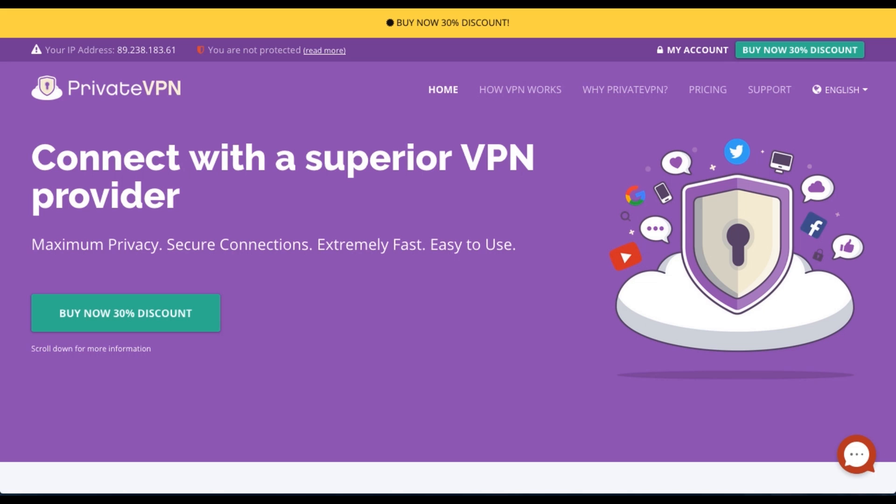
- Scroll down the pricing page and buy the 1 Month Plan
{"action": "scroll", "scroll_direction": "down", "scroll_amount": 3}
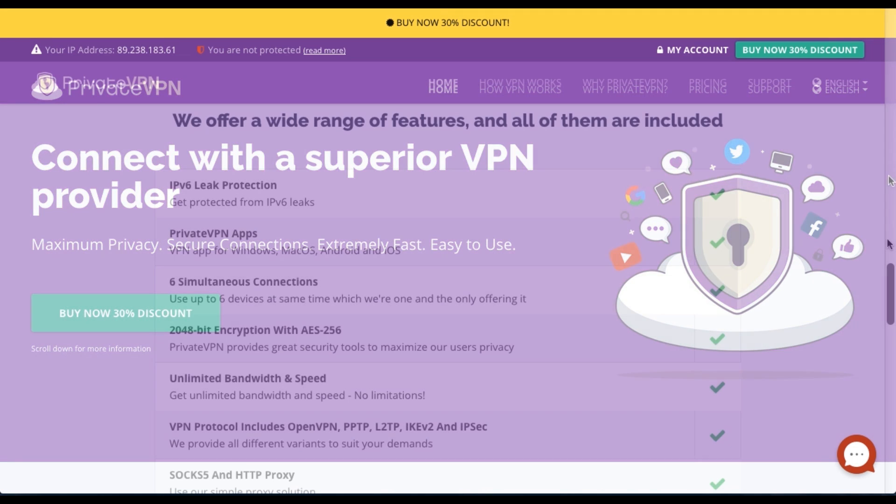
{"action": "scroll", "scroll_direction": "down", "scroll_amount": 3}
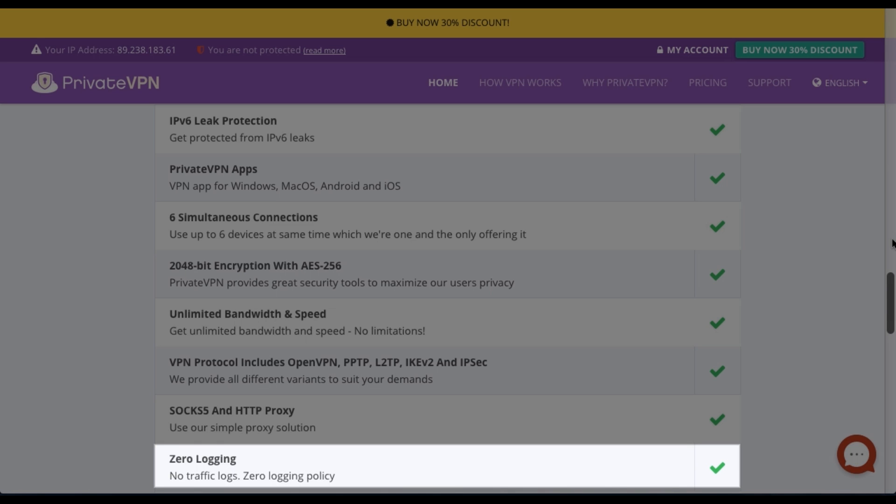
{"action": "scroll", "scroll_direction": "down", "scroll_amount": 3}
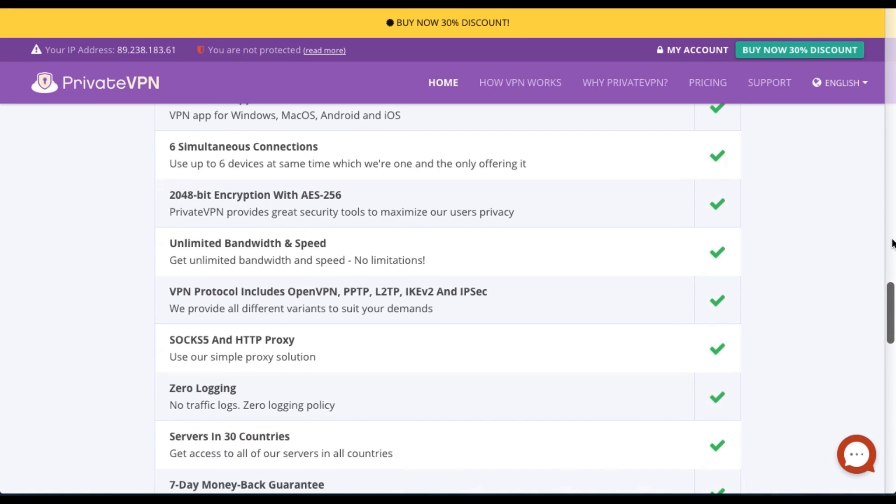
{"action": "scroll", "scroll_direction": "down", "scroll_amount": 3}
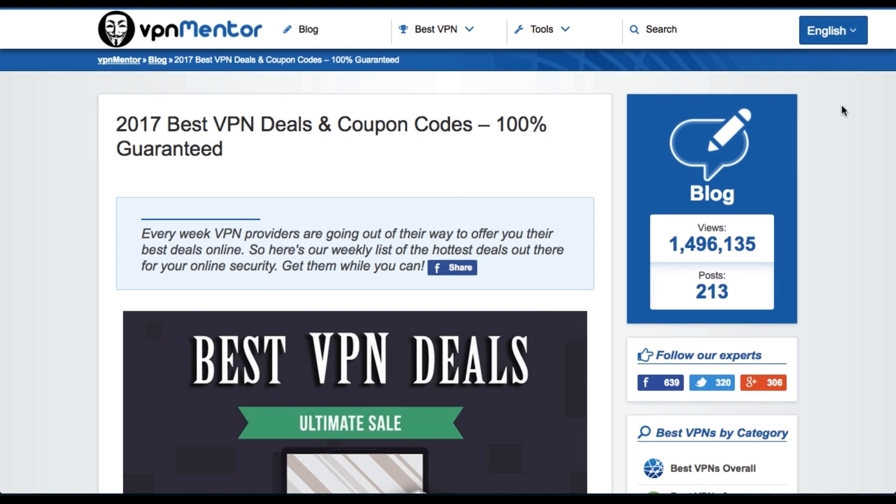
{"action": "mouse_move", "coordinate": [860, 114]}
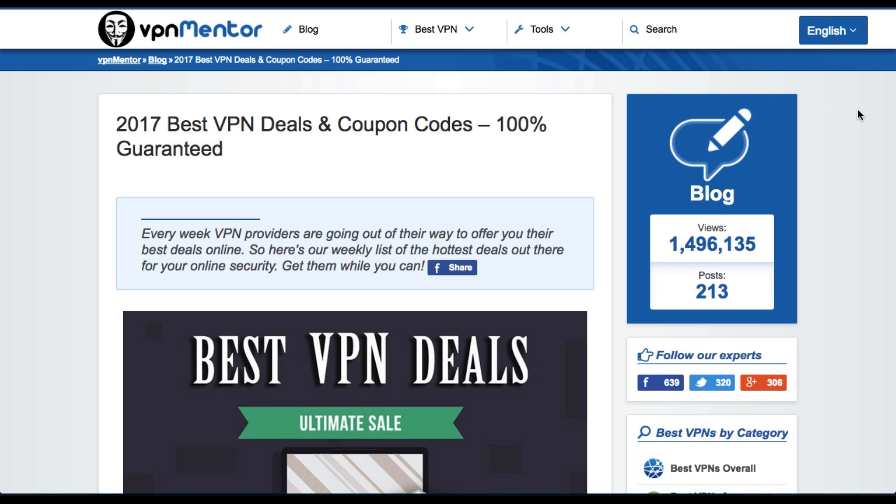
{"action": "scroll", "scroll_direction": "down", "scroll_amount": 3}
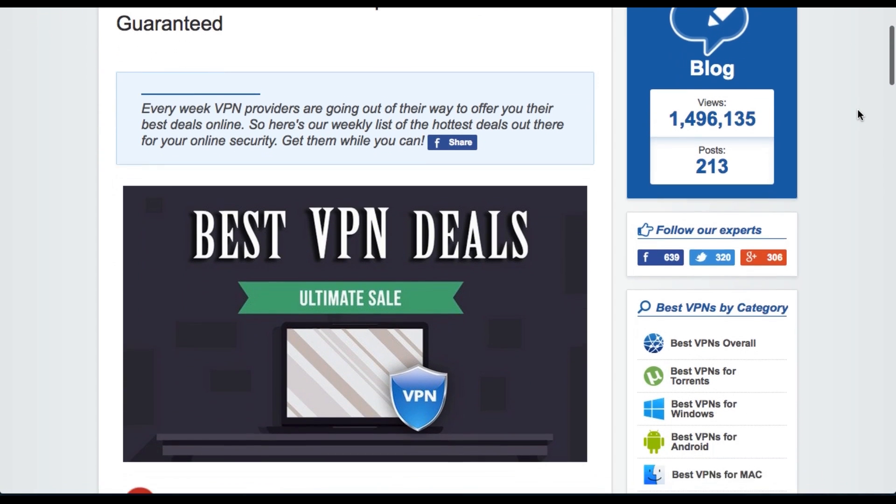
{"action": "scroll", "scroll_direction": "down", "scroll_amount": 3}
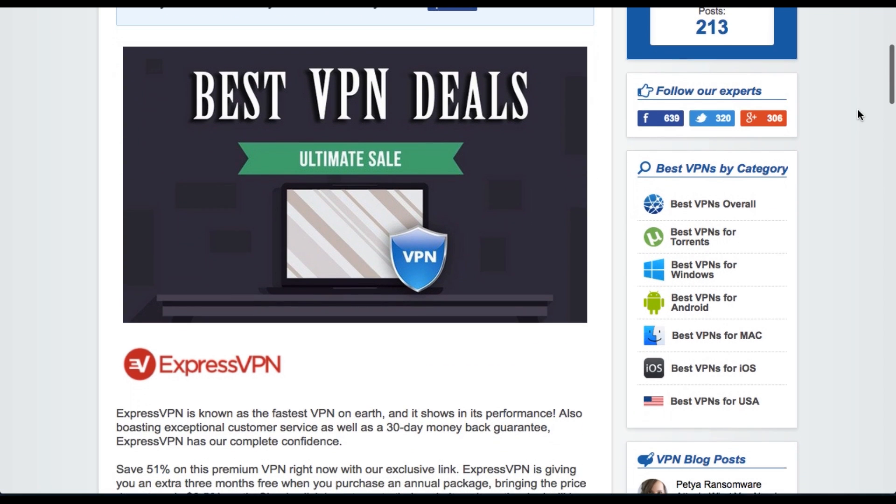
{"action": "scroll", "scroll_direction": "down", "scroll_amount": 3}
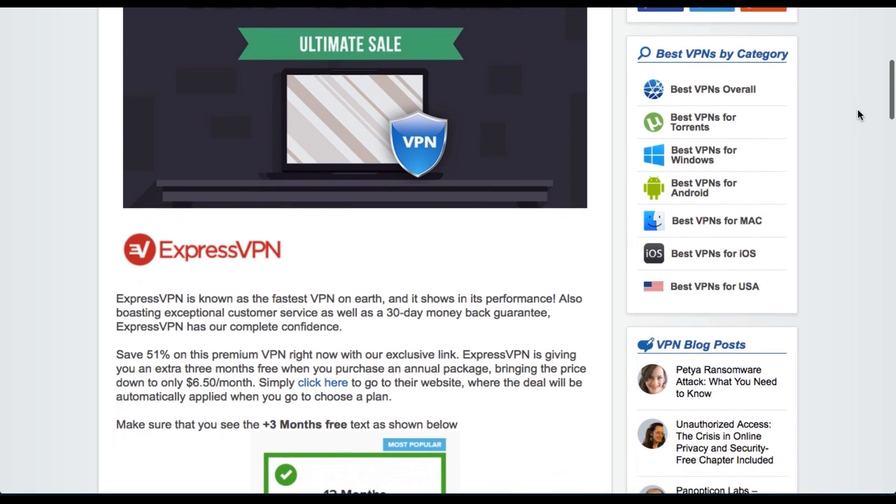
{"action": "scroll", "scroll_direction": "down", "scroll_amount": 3}
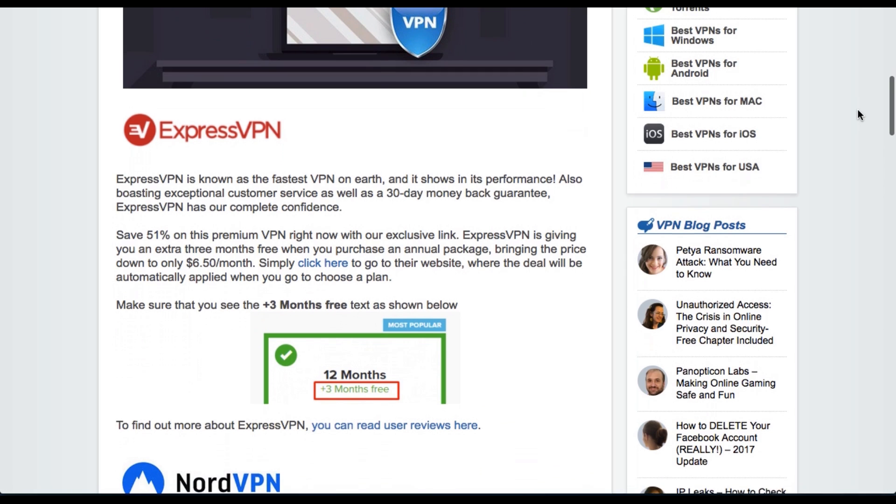
{"action": "scroll", "scroll_direction": "down", "scroll_amount": 3}
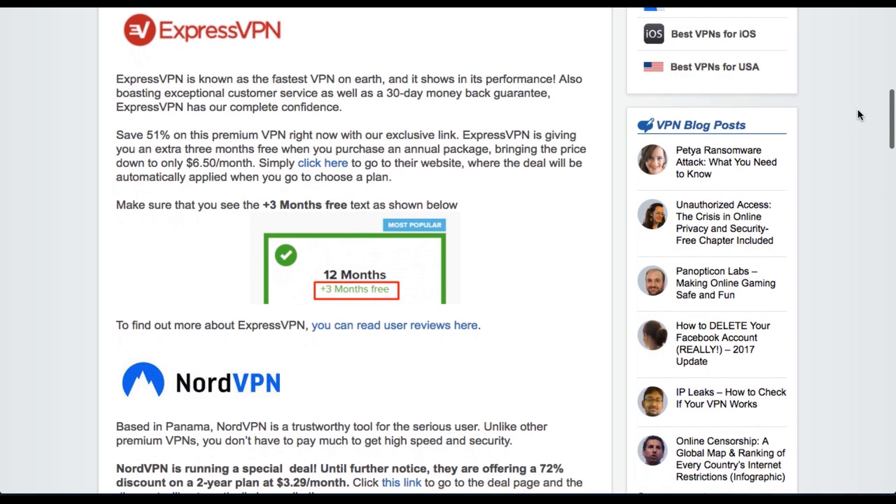
{"action": "scroll", "scroll_direction": "down", "scroll_amount": 3}
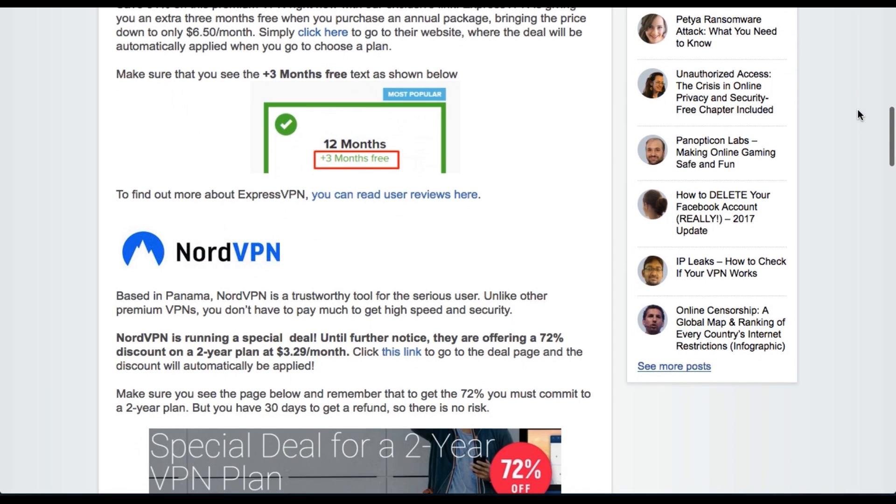
{"action": "scroll", "scroll_direction": "down", "scroll_amount": 3}
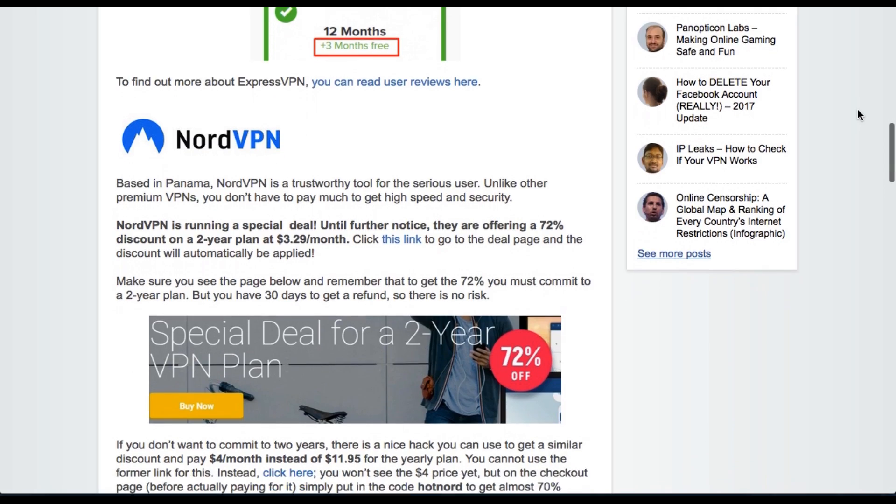
{"action": "scroll", "scroll_direction": "down", "scroll_amount": 3}
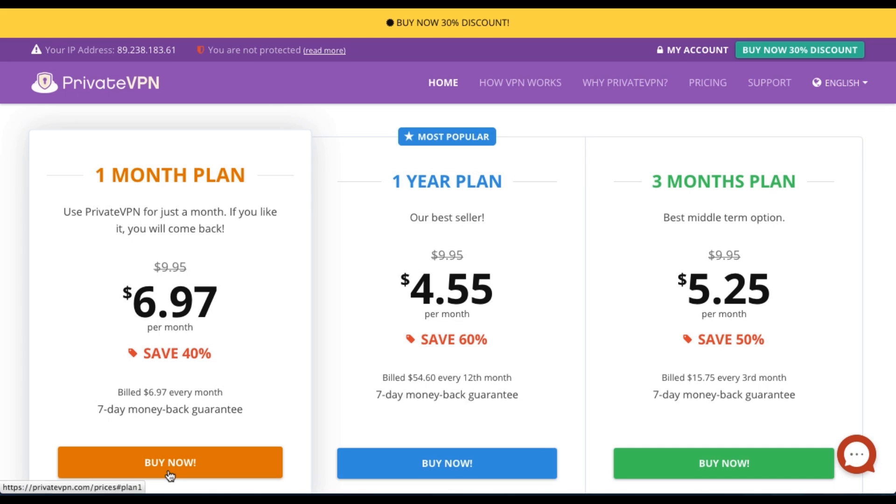
{"action": "left_click", "coordinate": [170, 462]}
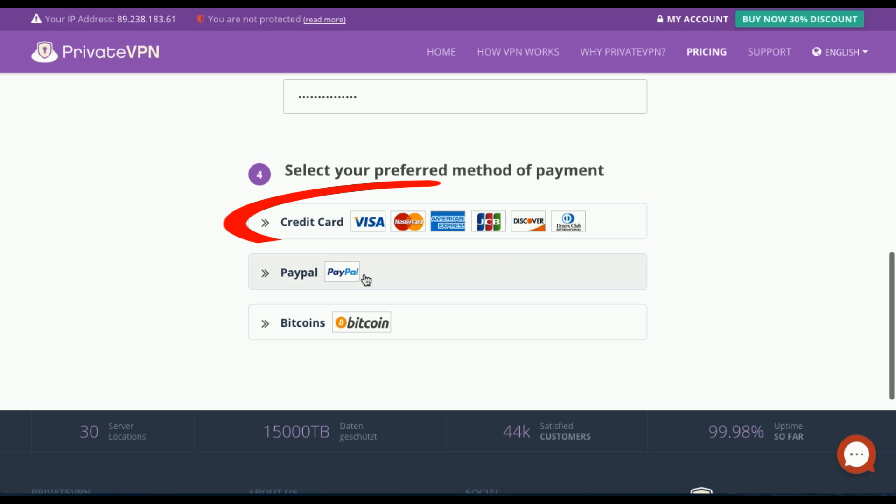
- Choose PayPal as payment, showing the $6.97 order total, and continue to Getting Started
{"action": "left_click", "coordinate": [299, 273]}
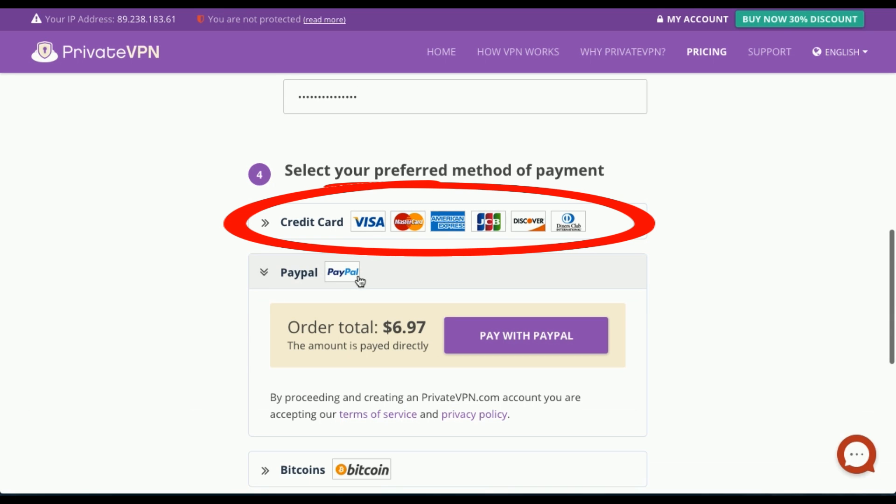
{"action": "scroll", "scroll_direction": "down", "scroll_amount": 3}
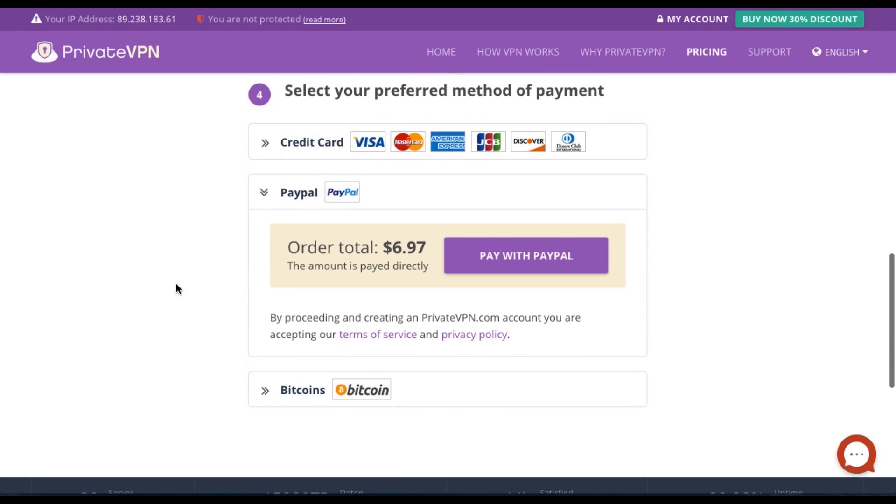
{"action": "left_click", "coordinate": [524, 269]}
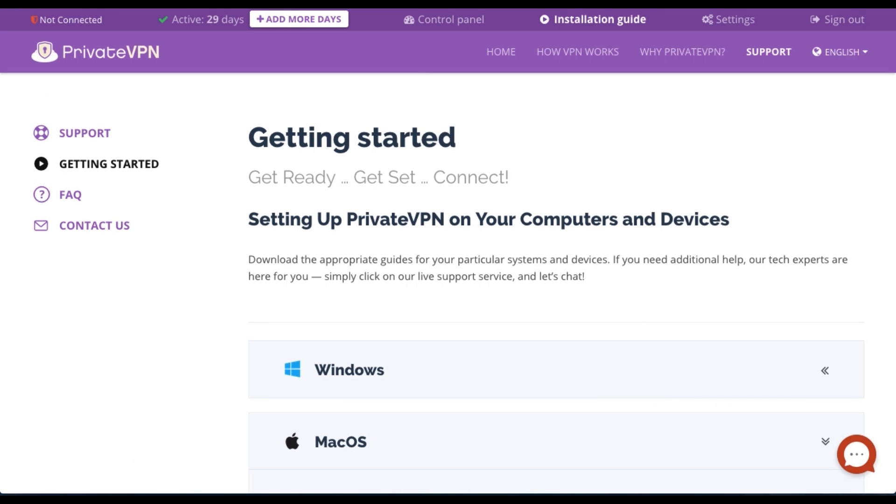
- Expand the MacOS setup guides and select the OpenVPN - Viscosity guide
{"action": "scroll", "scroll_direction": "down", "scroll_amount": 3}
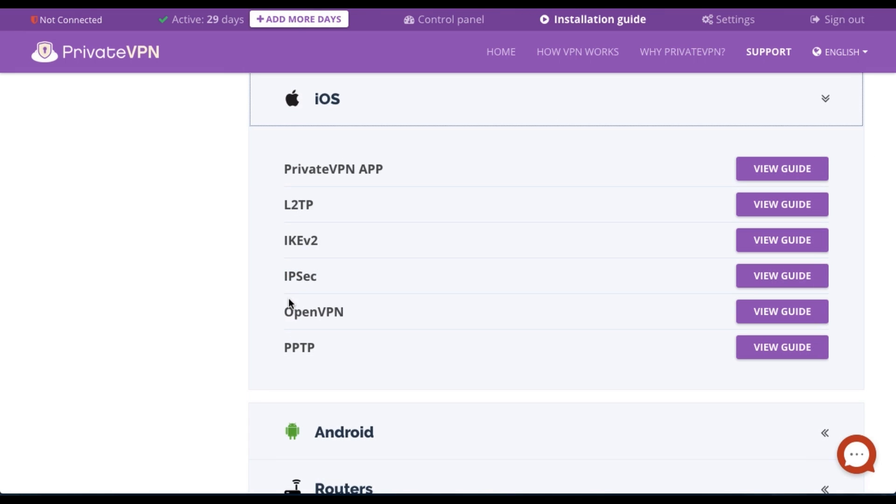
{"action": "mouse_move", "coordinate": [796, 177]}
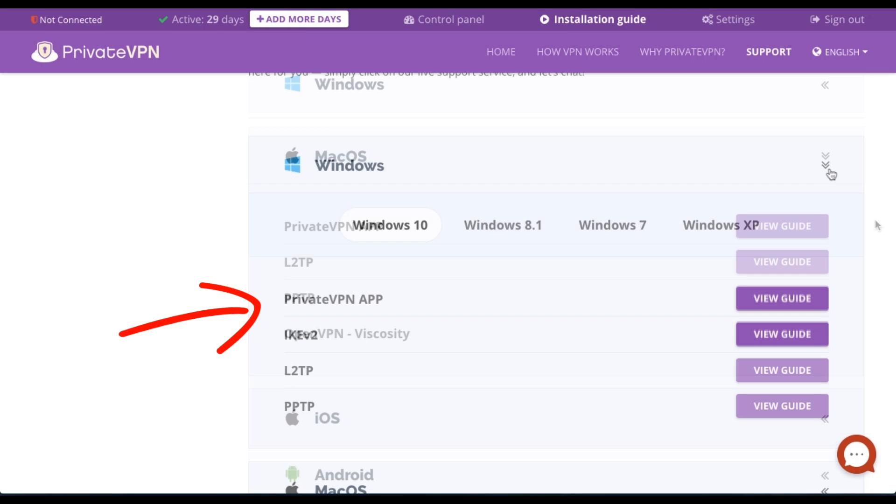
{"action": "left_click", "coordinate": [826, 163]}
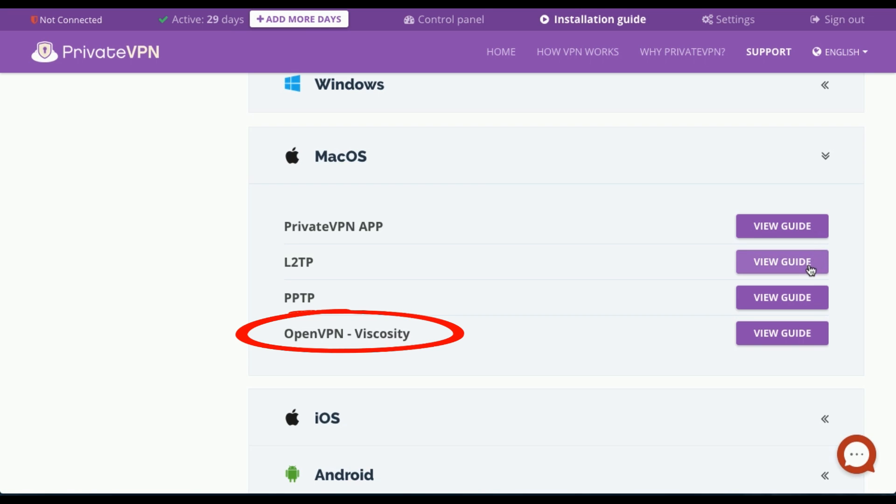
{"action": "left_click", "coordinate": [782, 332]}
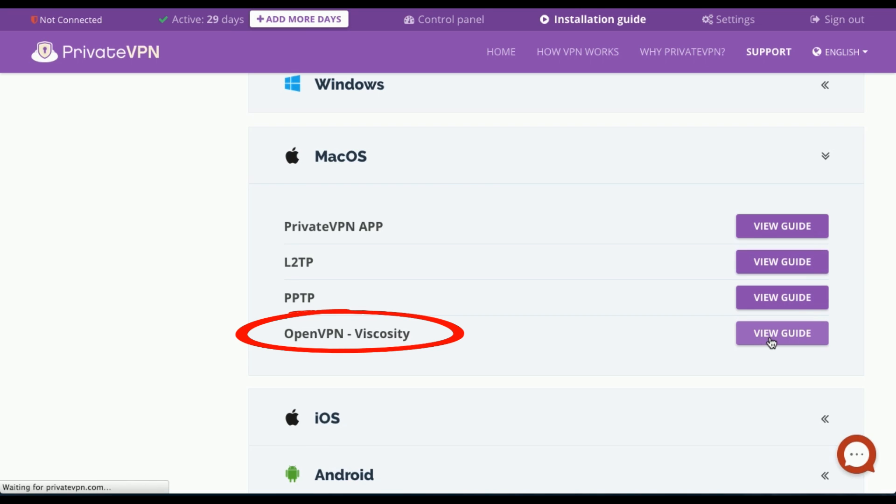
- Download the Viscosity installer and save Viscosity.dmg to the Mac
{"action": "left_click", "coordinate": [782, 332]}
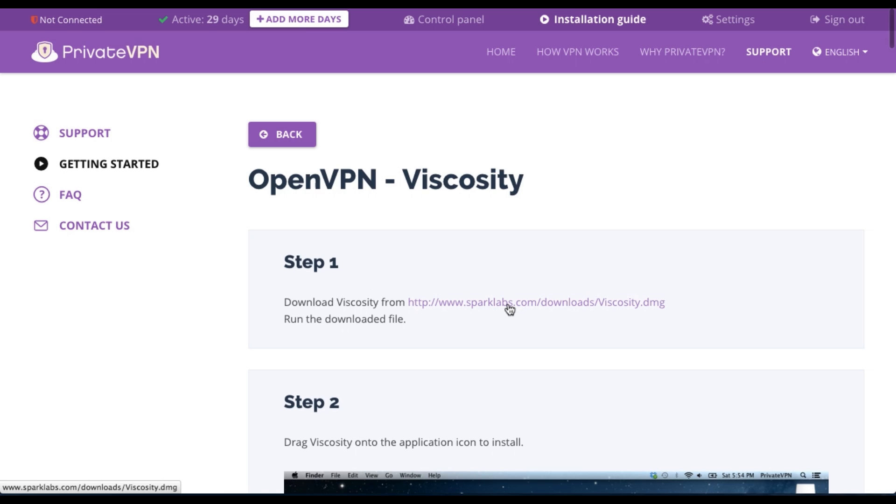
{"action": "left_click", "coordinate": [509, 305]}
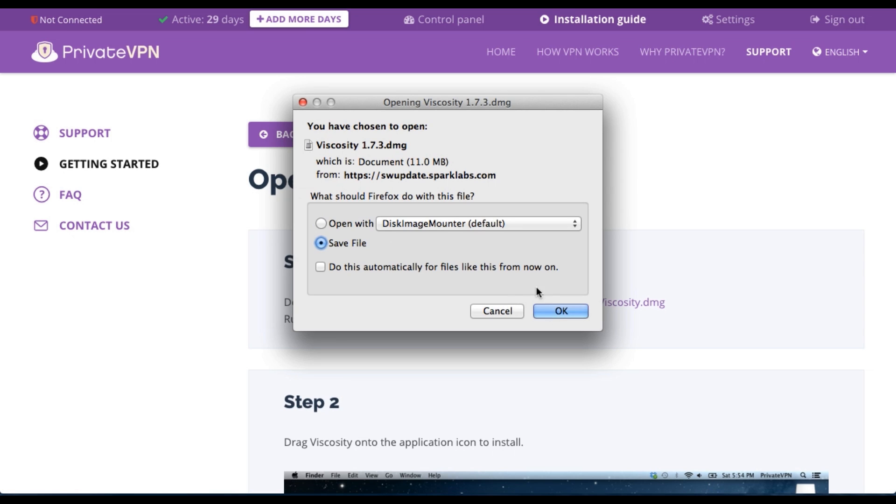
{"action": "left_click", "coordinate": [560, 311]}
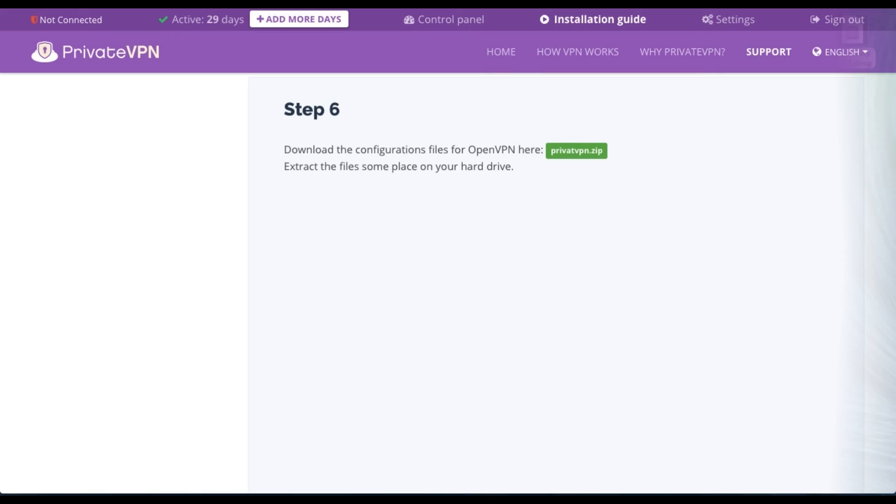
{"action": "mouse_move", "coordinate": [577, 159]}
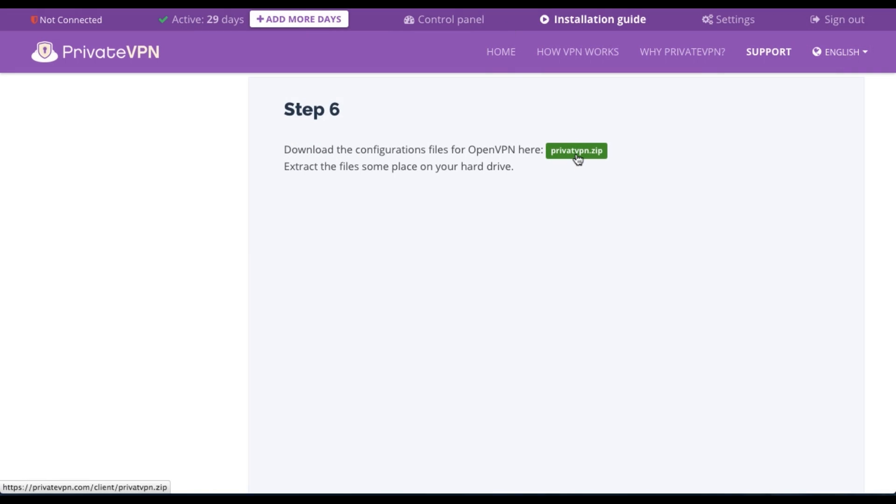
- Download and save the privatvpn.zip OpenVPN configuration archive
{"action": "left_click", "coordinate": [576, 151]}
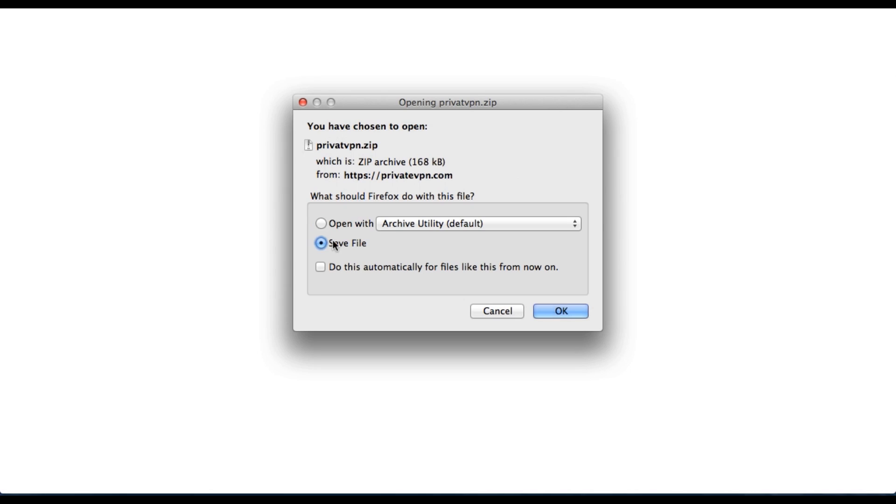
{"action": "left_click", "coordinate": [559, 312]}
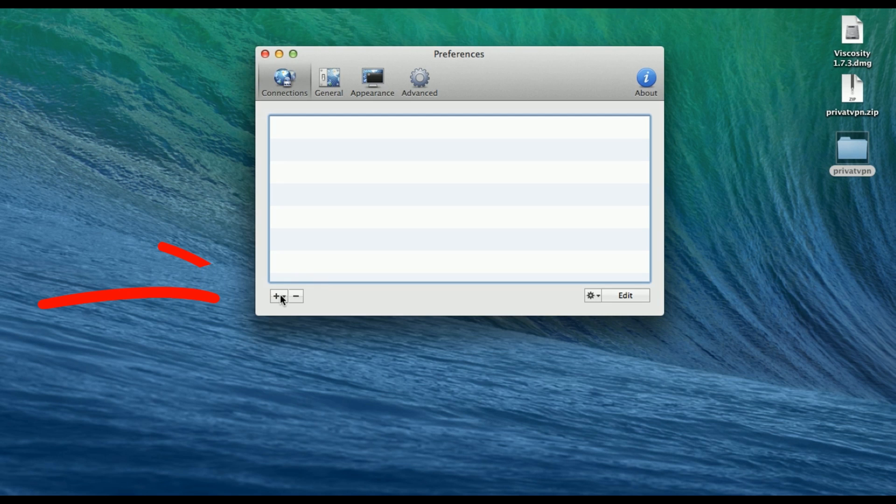
- Import the extracted PrivatVPN configuration files as connections and scroll the server list
{"action": "left_click", "coordinate": [276, 297]}
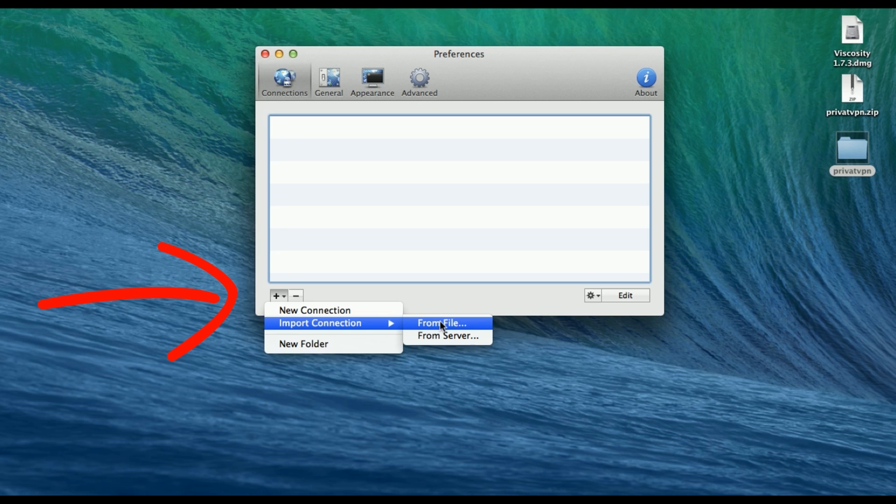
{"action": "left_click", "coordinate": [442, 322]}
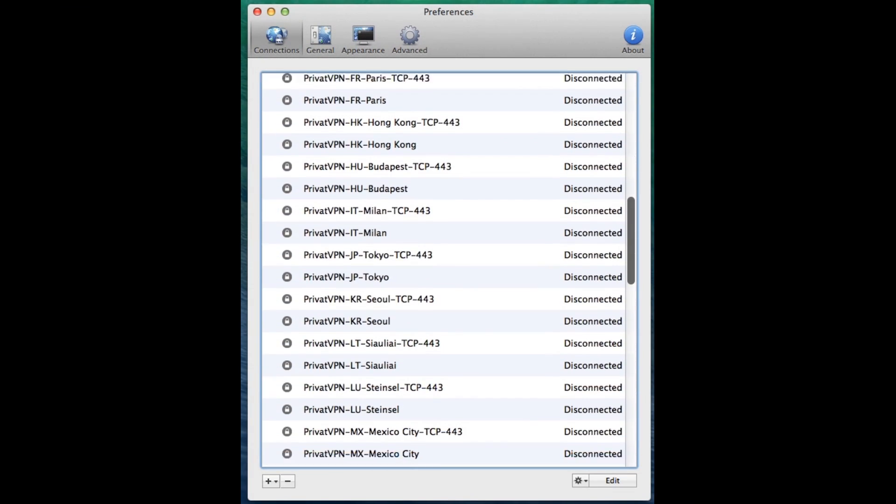
{"action": "scroll", "scroll_direction": "down", "scroll_amount": 3}
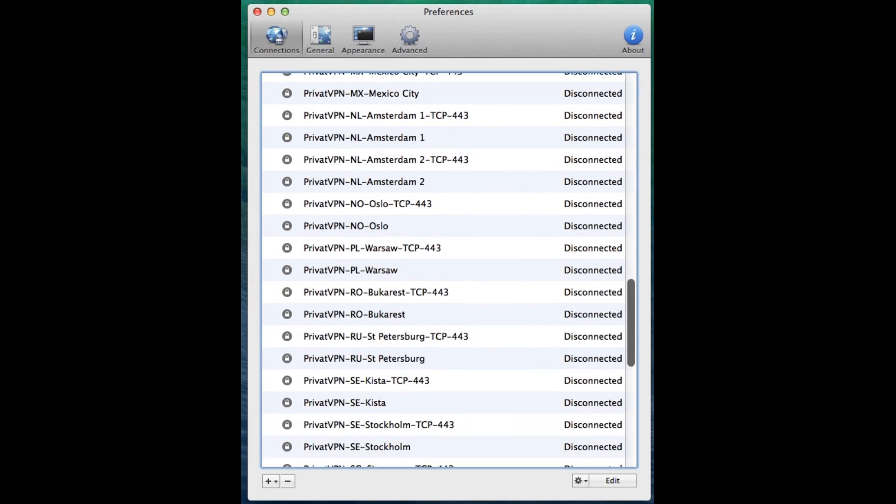
{"action": "scroll", "scroll_direction": "down", "scroll_amount": 3}
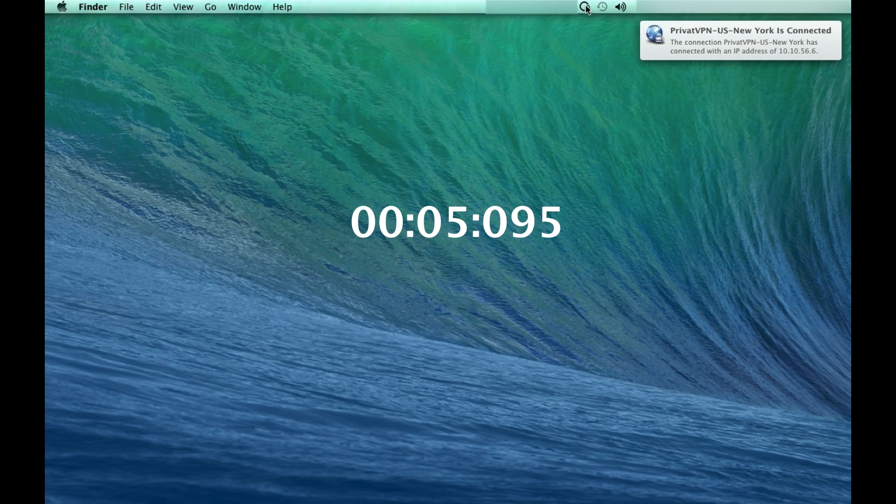
- Show Viscosity's connection list from the menu bar and go to Preferences…
{"action": "left_click", "coordinate": [586, 7]}
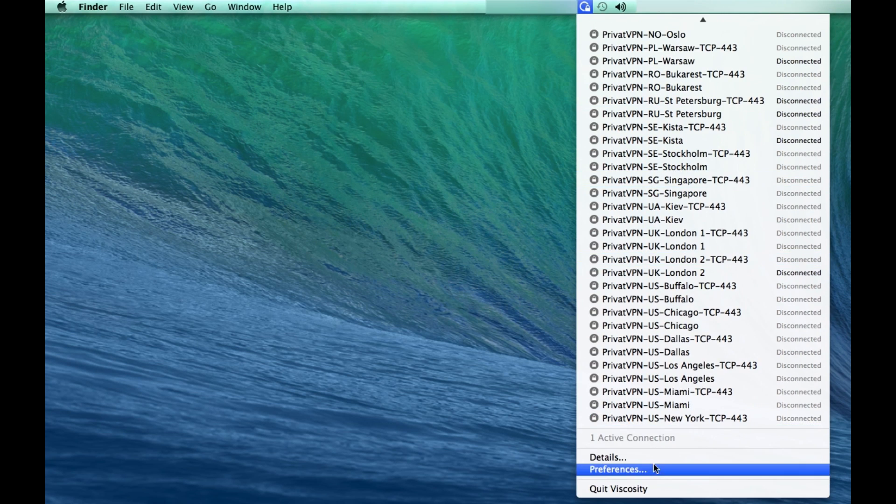
{"action": "left_click", "coordinate": [608, 457]}
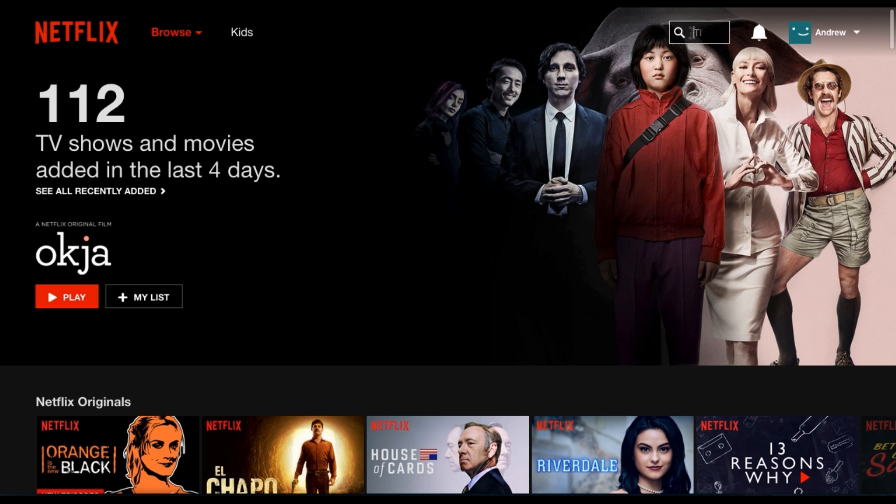
- Search Netflix for 'enemy of the state' and scroll through the related titles returned
{"action": "type", "text": "enemy of the state"}
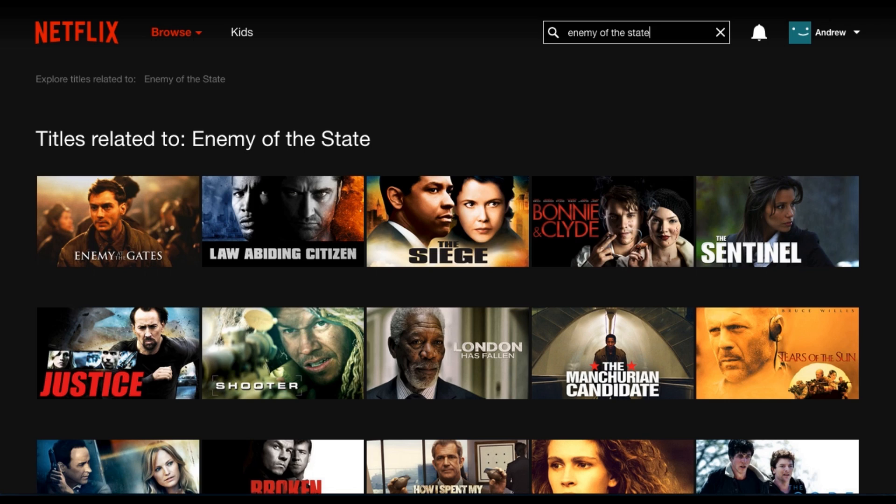
{"action": "scroll", "scroll_direction": "down", "scroll_amount": 3}
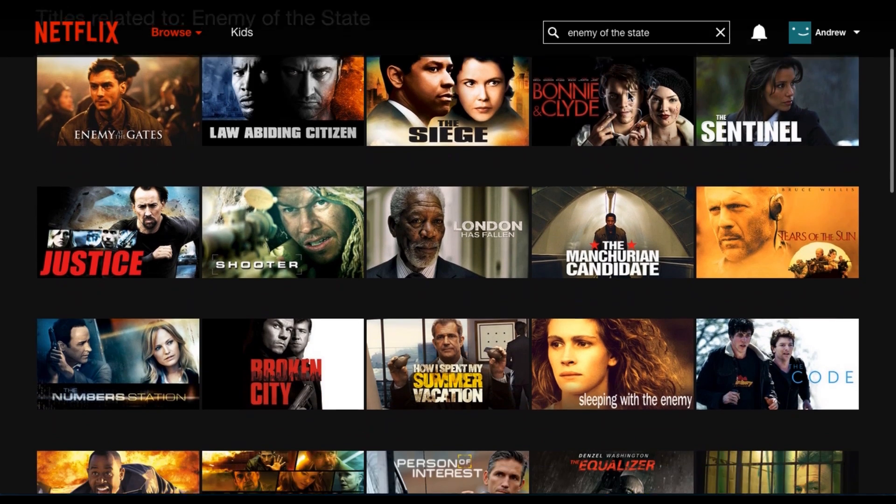
{"action": "scroll", "scroll_direction": "down", "scroll_amount": 3}
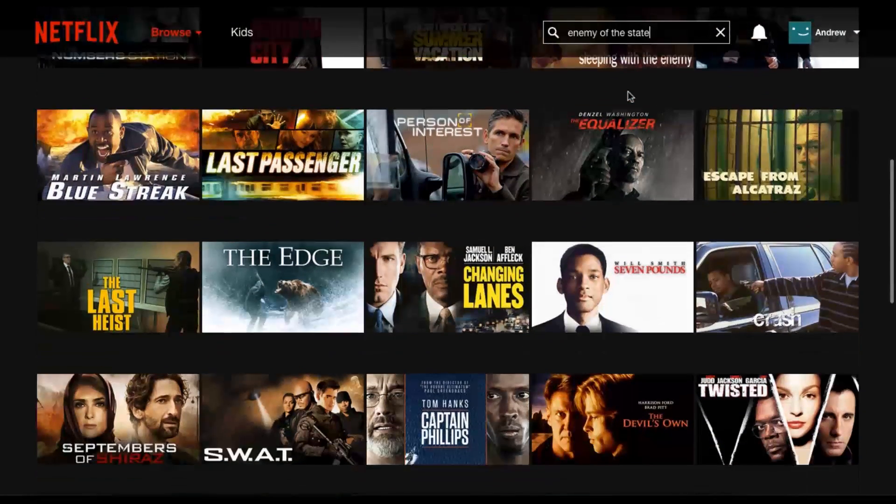
{"action": "scroll", "scroll_direction": "down", "scroll_amount": 3}
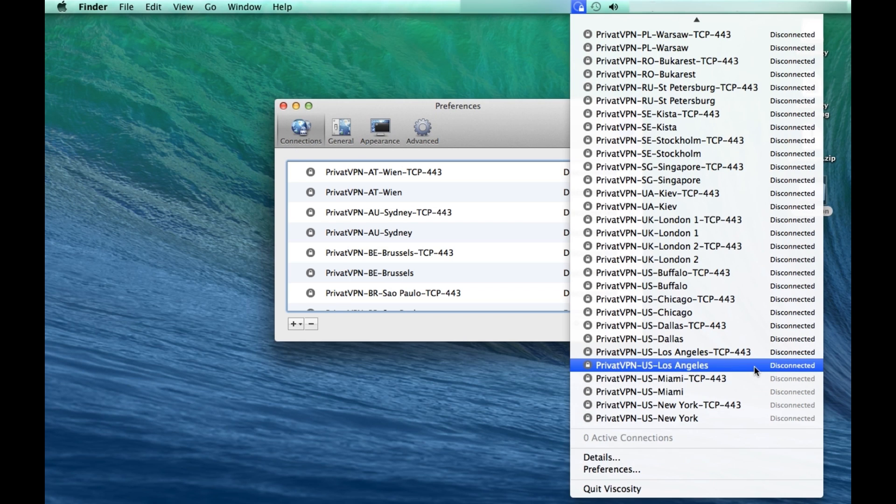
- Connect to PrivatVPN-US-Los Angeles, submitting the account username and password
{"action": "left_click", "coordinate": [649, 365]}
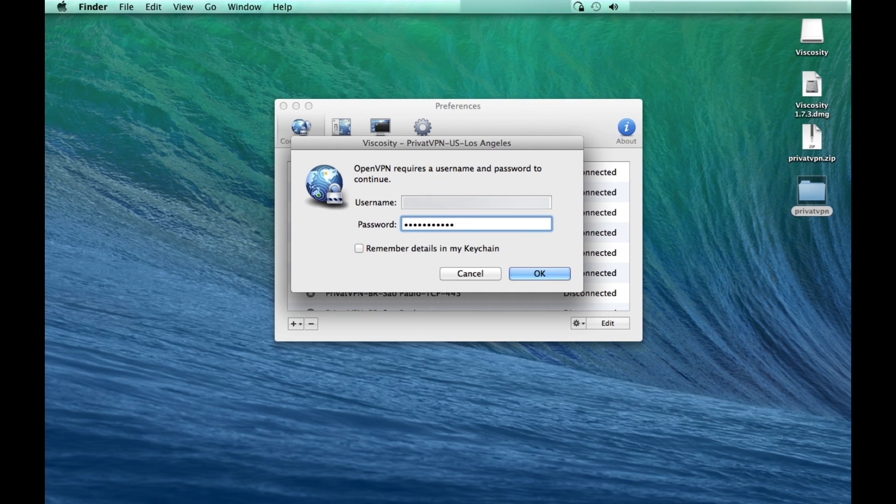
{"action": "left_click", "coordinate": [540, 274]}
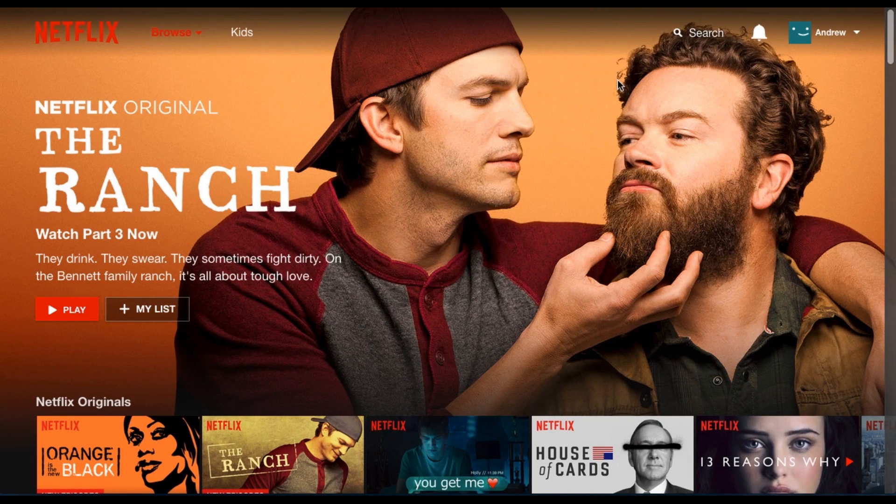
- Search Netflix again for 'enemy of the state' over the Los Angeles connection
{"action": "left_click", "coordinate": [679, 34]}
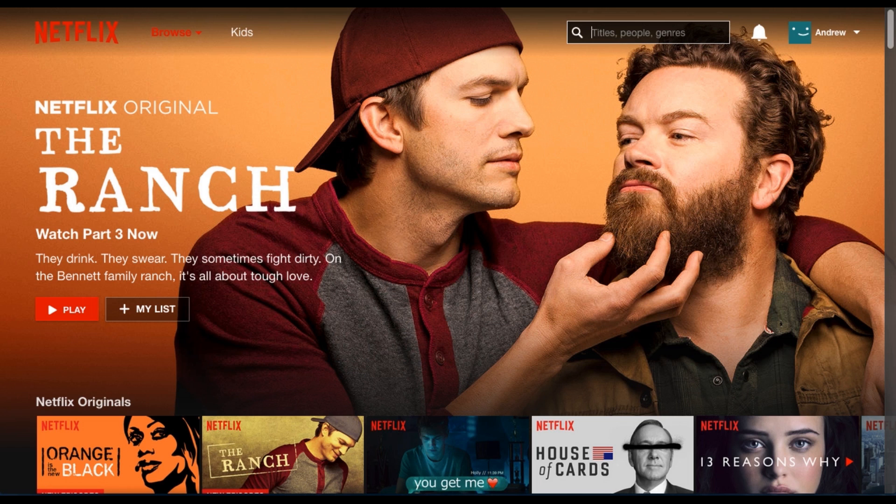
{"action": "type", "text": "enemy of the state"}
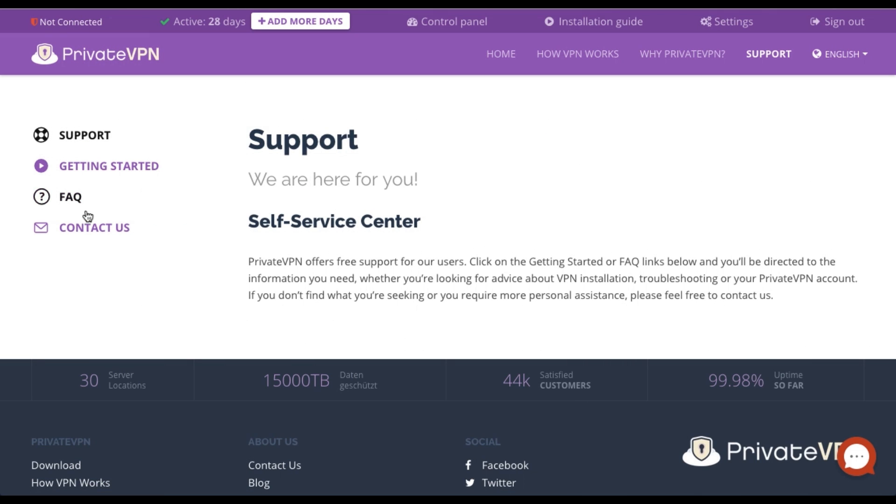
{"action": "mouse_move", "coordinate": [79, 232]}
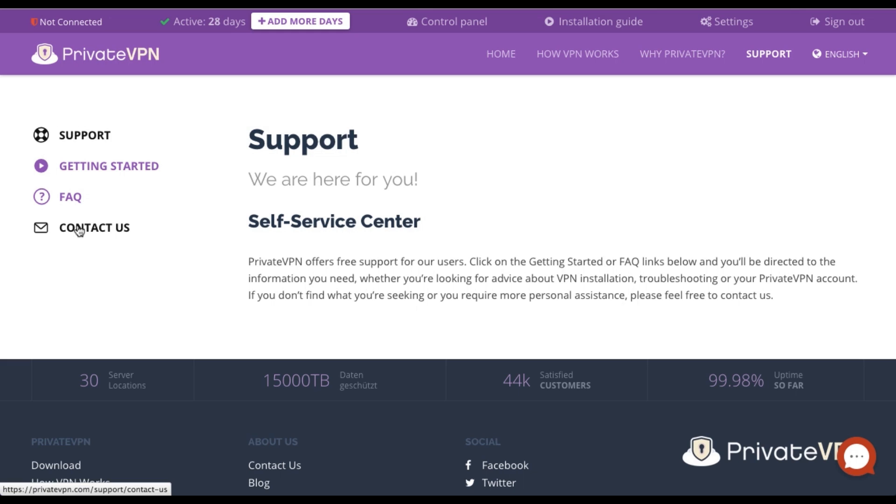
- Fill the live support form as Andy, asking which server reaches the US Netflix catalog
{"action": "left_click", "coordinate": [95, 228]}
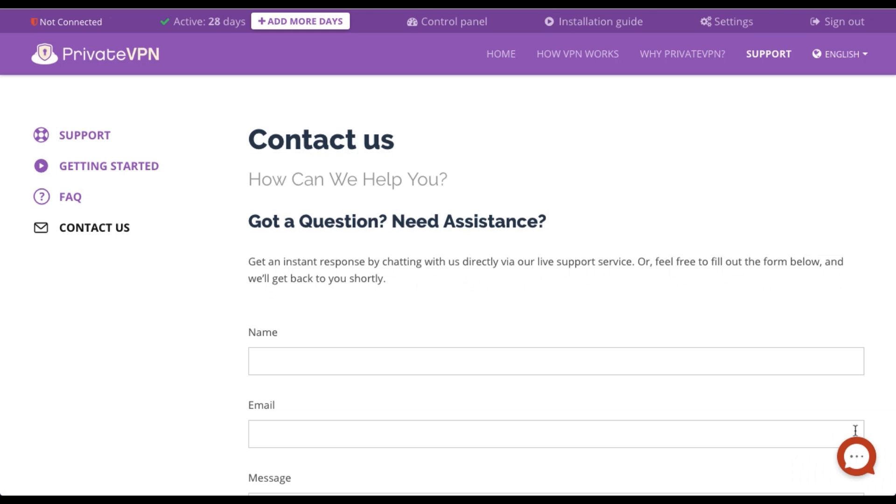
{"action": "left_click", "coordinate": [854, 461]}
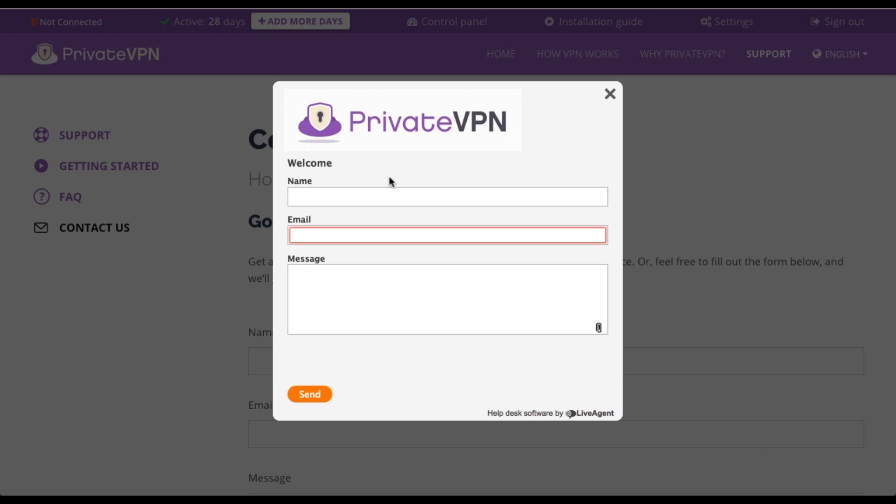
{"action": "type", "text": "Andy"}
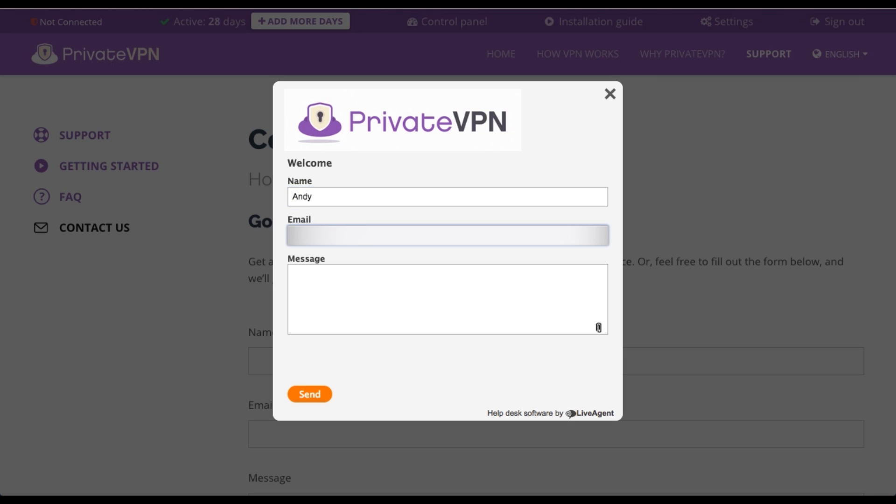
{"action": "type", "text": "I would like to connect to the US catalog of Netflix. Can you suggest a suitable server? I've had trouble streaming from Netflix as error messages appear."}
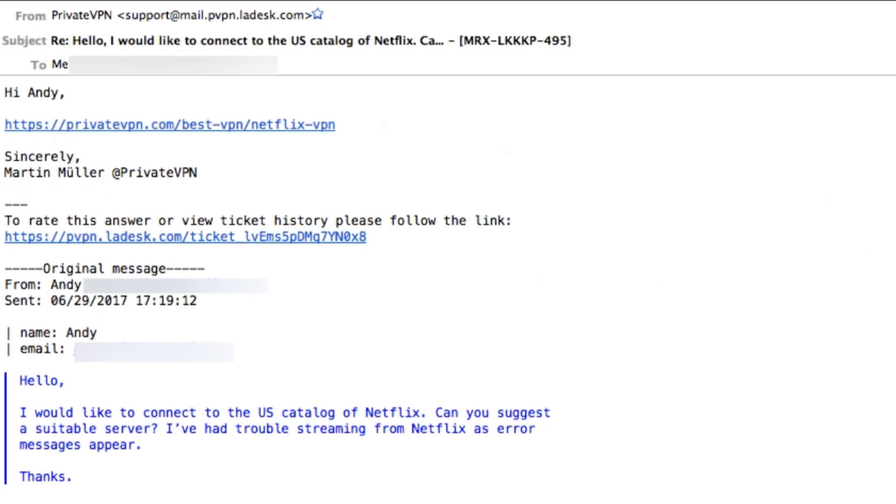
{"action": "mouse_move", "coordinate": [156, 147]}
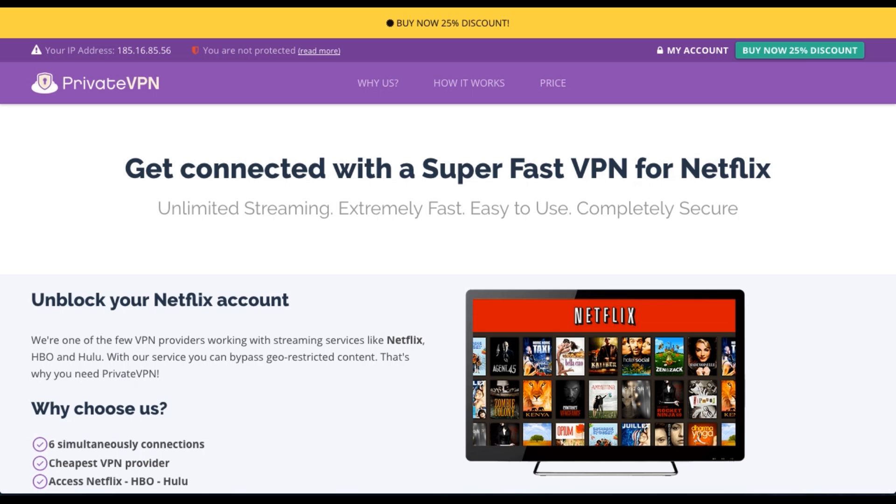
- Scroll to the current working Netflix locations list showing USA Buffalo and New York City
{"action": "scroll", "scroll_direction": "down", "scroll_amount": 3}
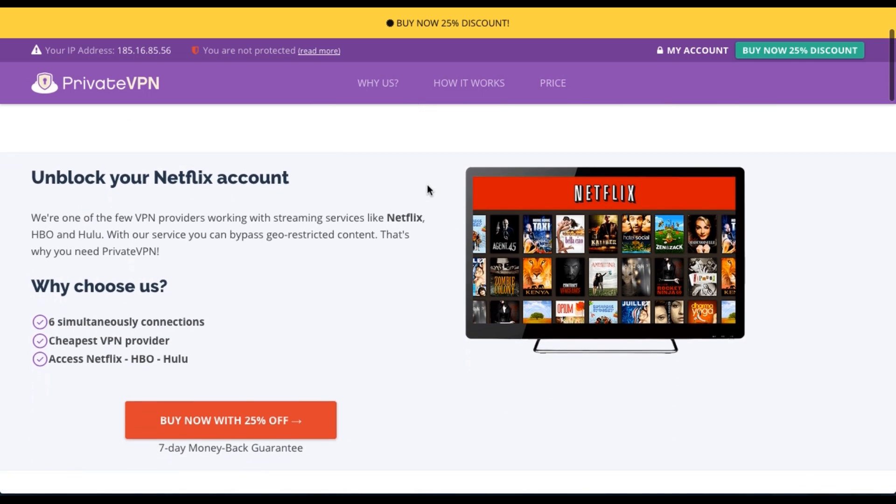
{"action": "scroll", "scroll_direction": "down", "scroll_amount": 3}
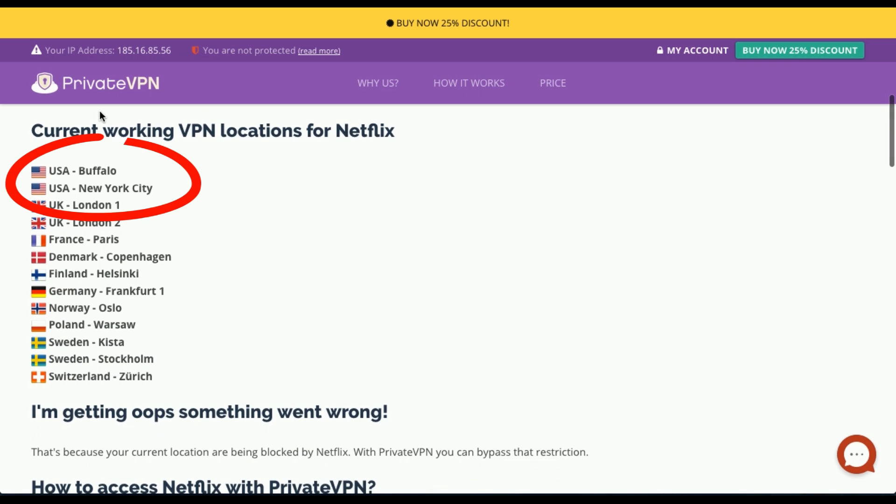
{"action": "mouse_move", "coordinate": [222, 142]}
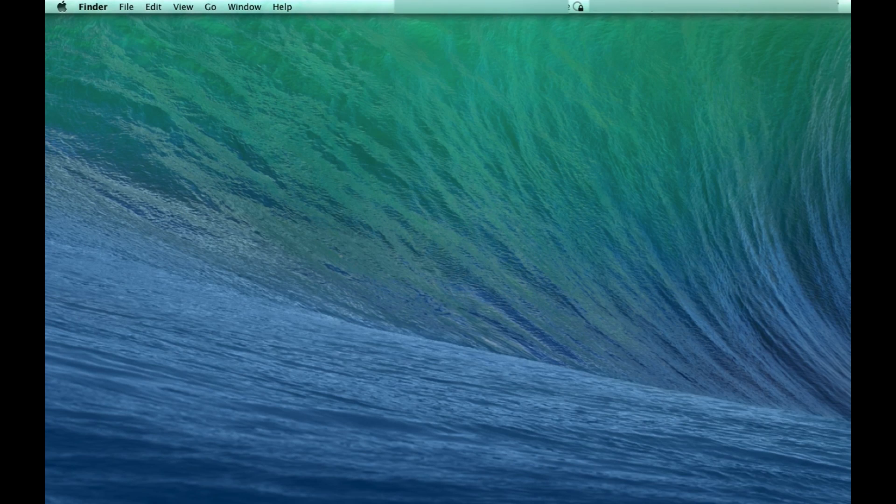
- Open the Enemy of the State title from Netflix search results and attempt playback twice
{"action": "left_click", "coordinate": [579, 7]}
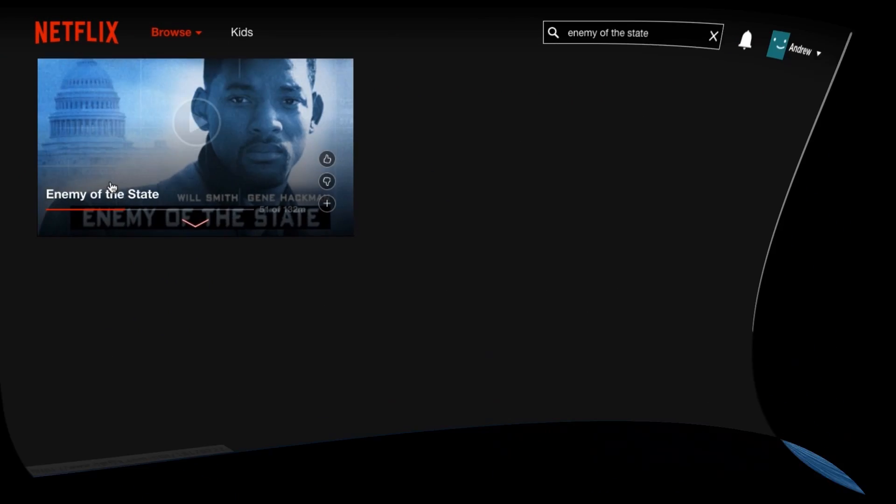
{"action": "left_click", "coordinate": [190, 130]}
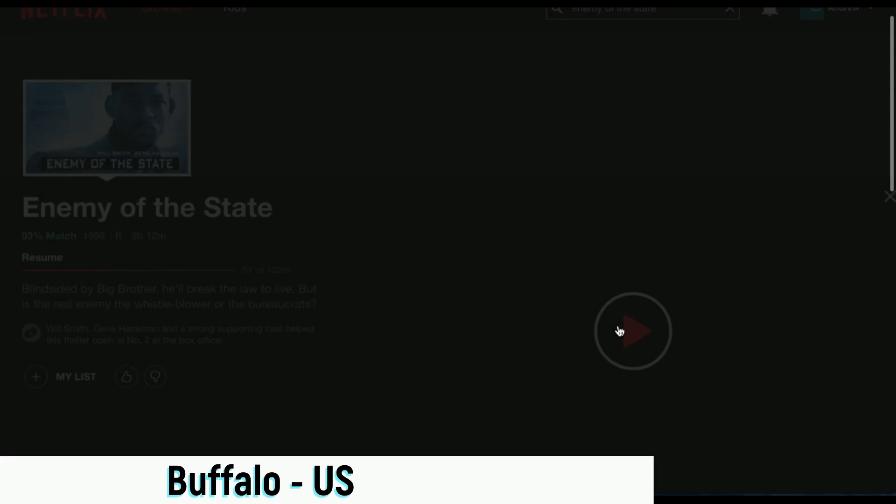
{"action": "left_click", "coordinate": [633, 332]}
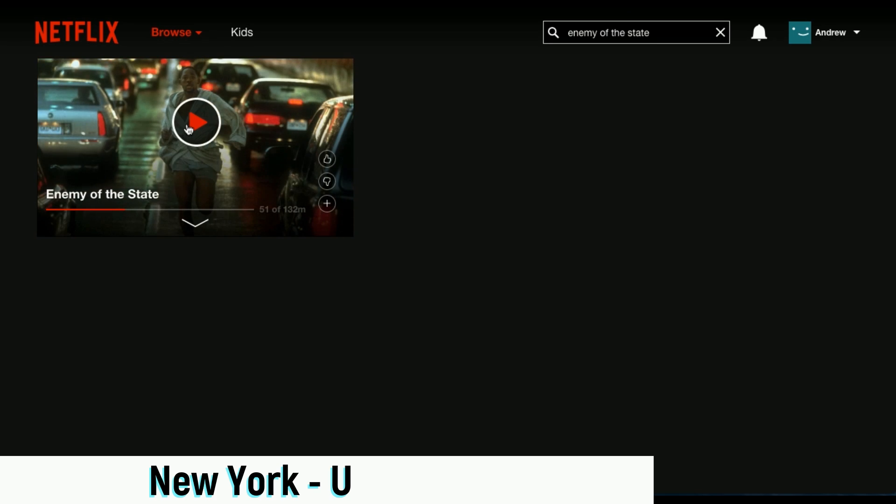
{"action": "left_click", "coordinate": [198, 123]}
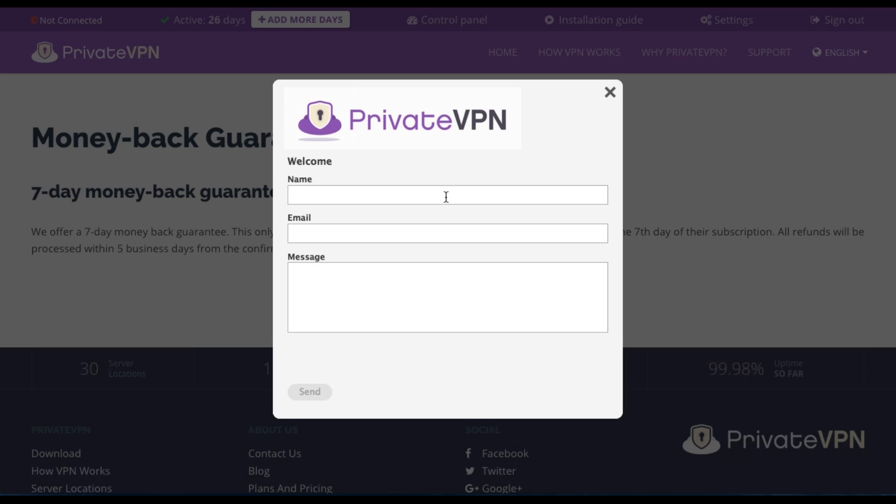
- Send support a message asking how to cancel the subscription for the money-back guarantee
{"action": "type", "text": "Hello,"}
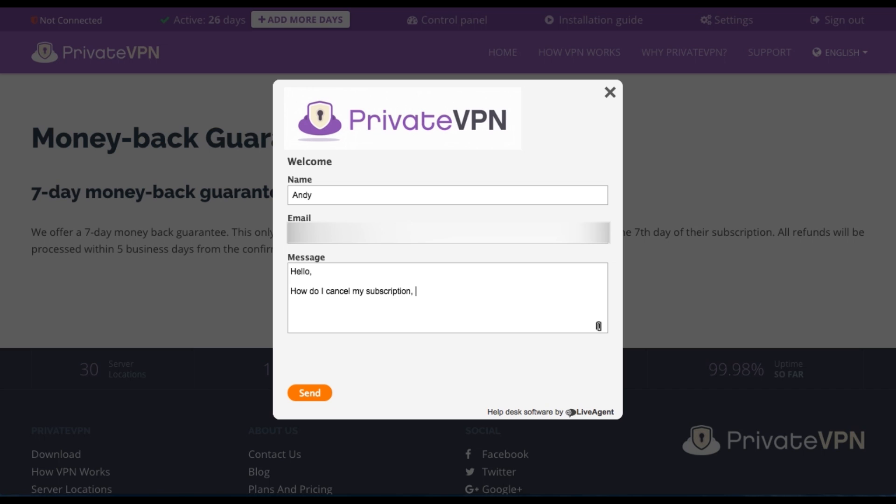
{"action": "type", "text": "I cannot find a link on your website."}
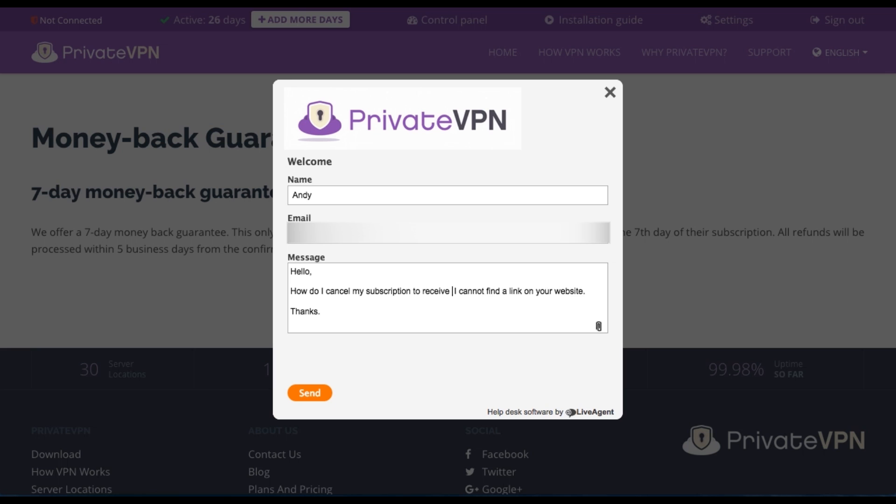
{"action": "type", "text": "my money back guarantee?"}
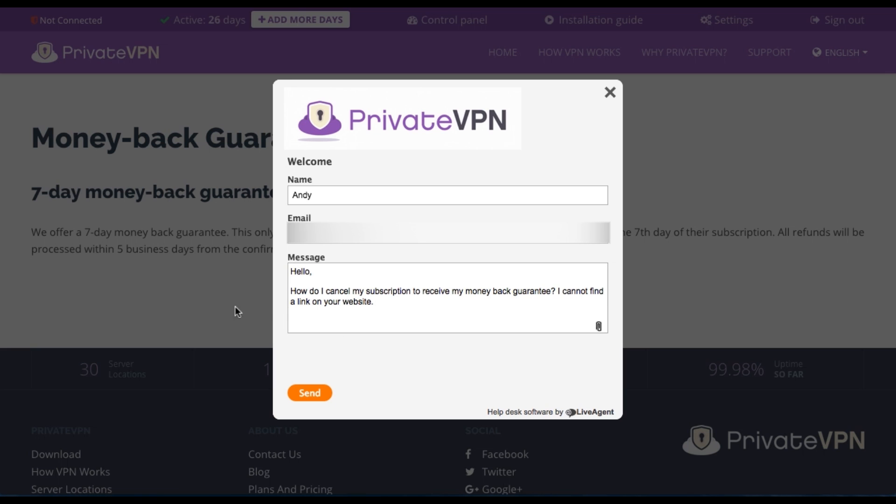
{"action": "left_click", "coordinate": [309, 392]}
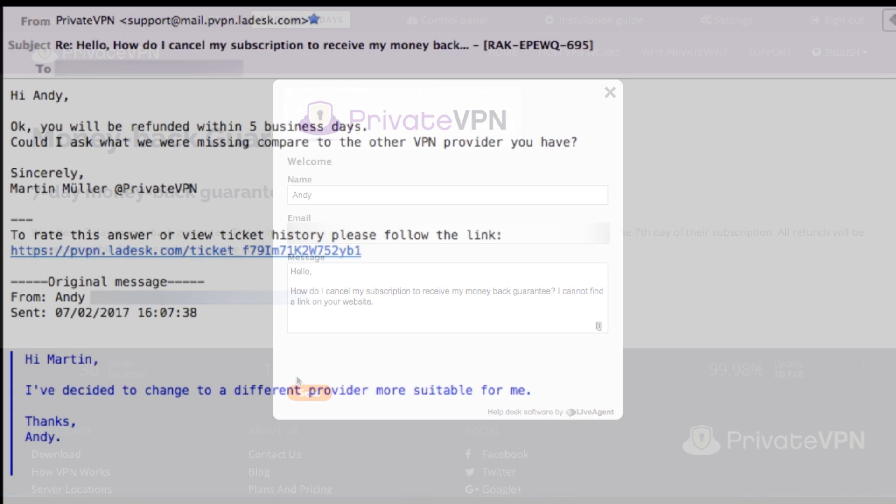
- Read PrivateVPN's emailed reply confirming a refund within five business days
{"action": "left_click", "coordinate": [609, 91]}
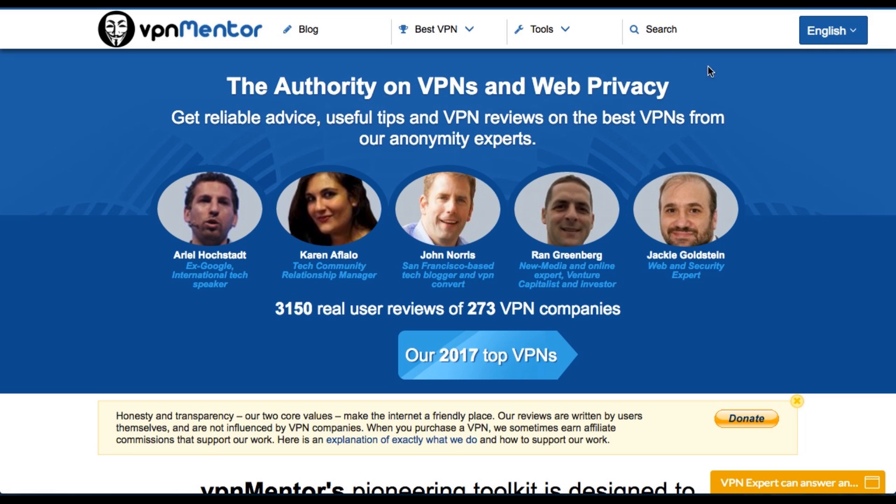
- Scroll through vpnMentor's PrivateVPN review showing the 4.3/5 rating and user reviews
{"action": "scroll", "scroll_direction": "down", "scroll_amount": 3}
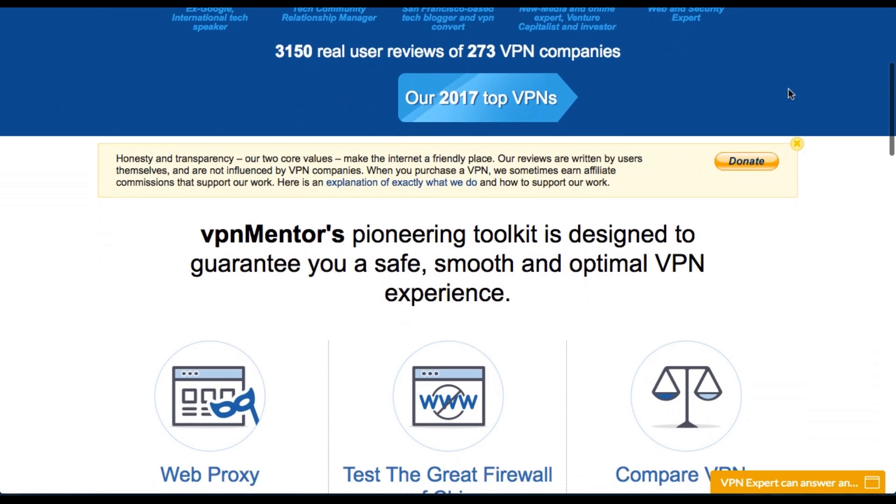
{"action": "scroll", "scroll_direction": "down", "scroll_amount": 3}
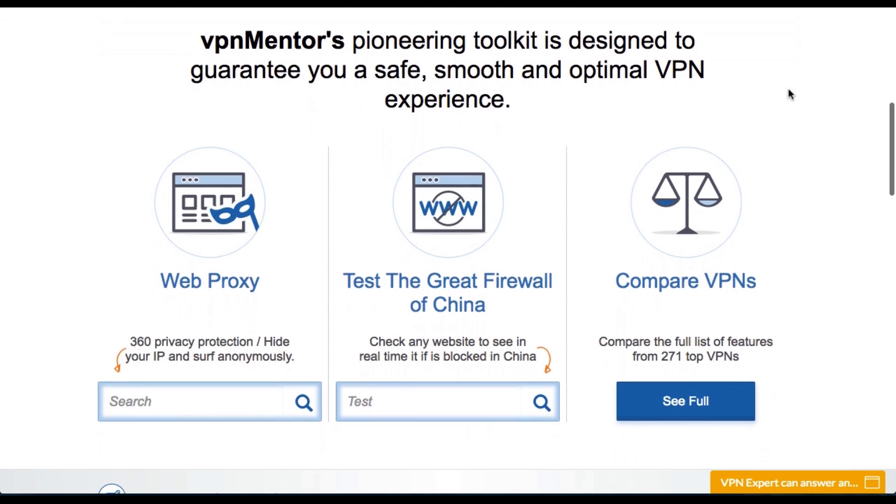
{"action": "scroll", "scroll_direction": "down", "scroll_amount": 3}
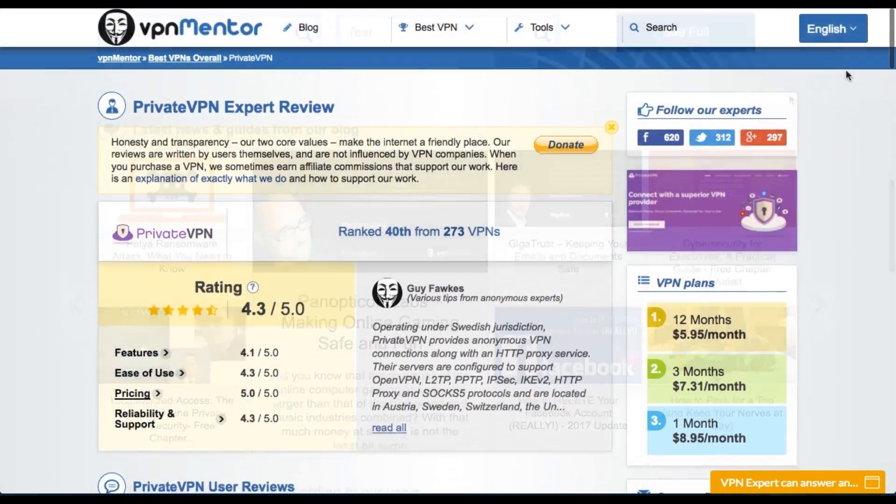
{"action": "scroll", "scroll_direction": "down", "scroll_amount": 3}
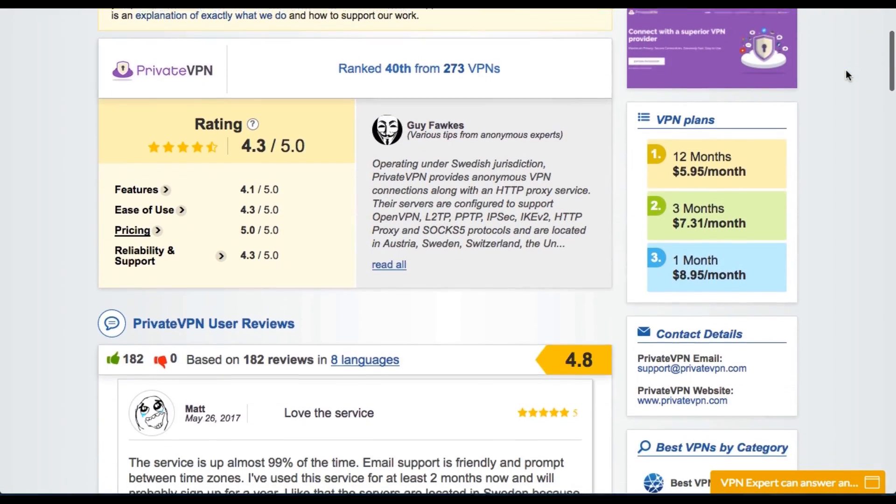
{"action": "scroll", "scroll_direction": "down", "scroll_amount": 3}
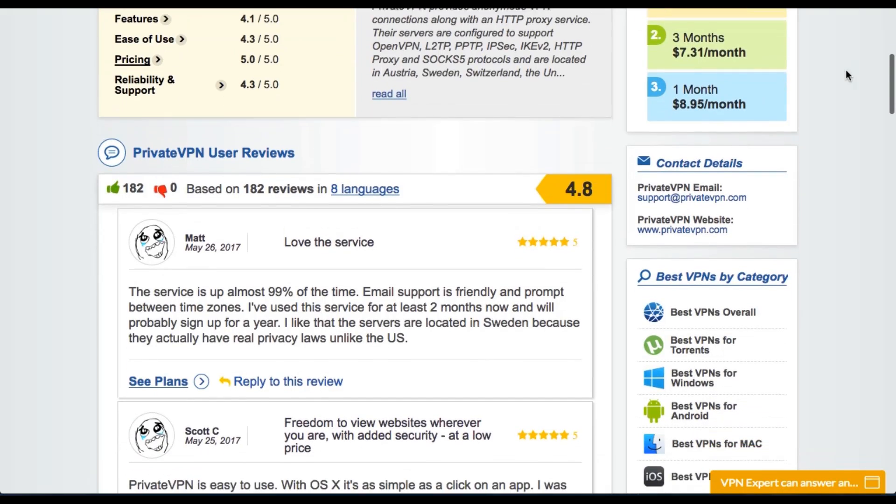
{"action": "scroll", "scroll_direction": "down", "scroll_amount": 3}
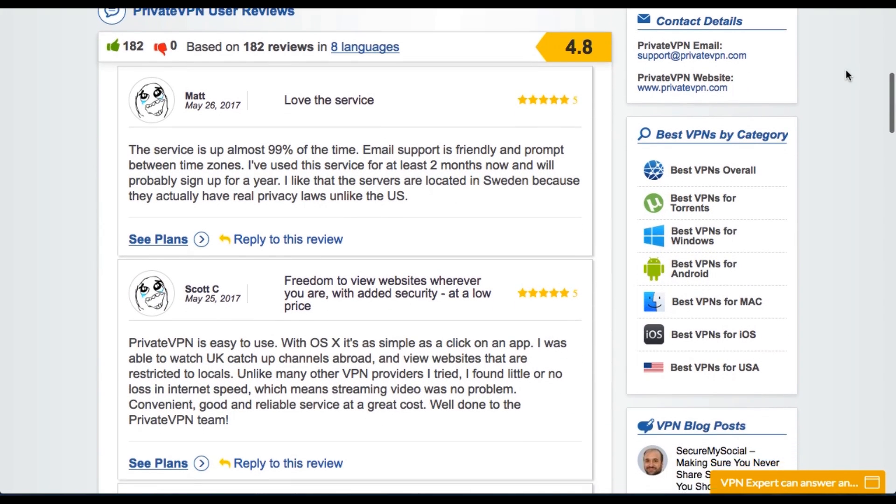
{"action": "scroll", "scroll_direction": "down", "scroll_amount": 3}
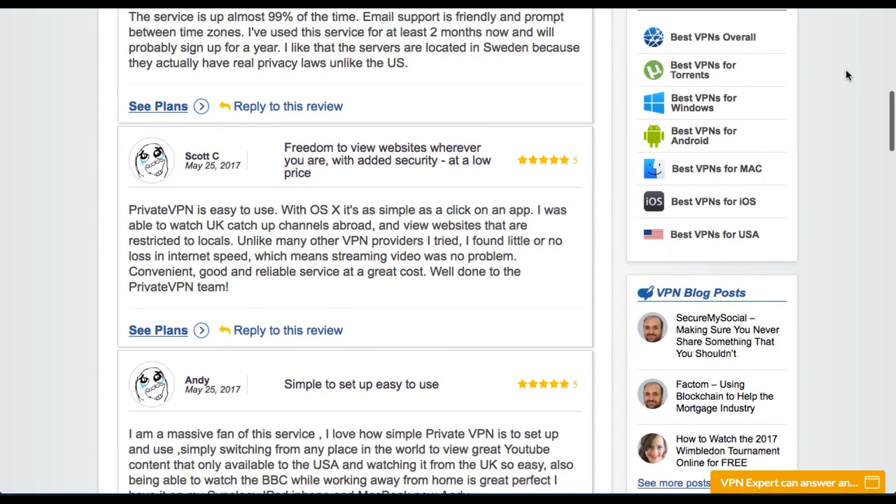
{"action": "scroll", "scroll_direction": "down", "scroll_amount": 3}
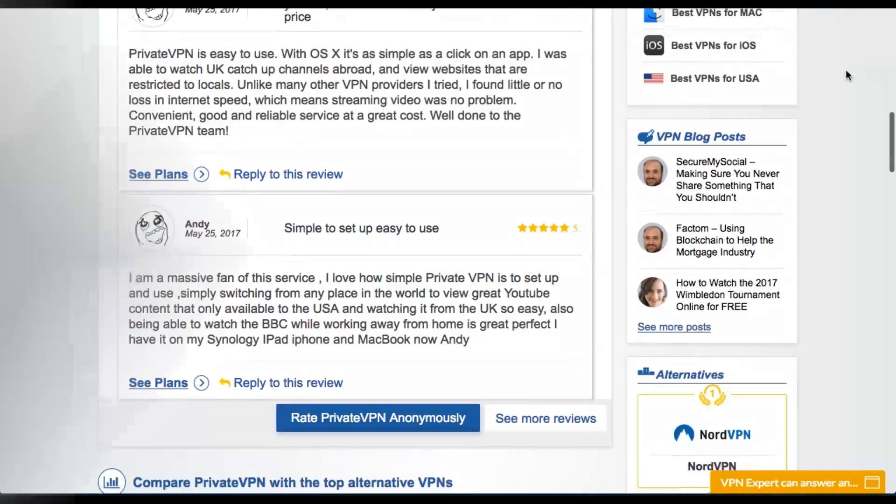